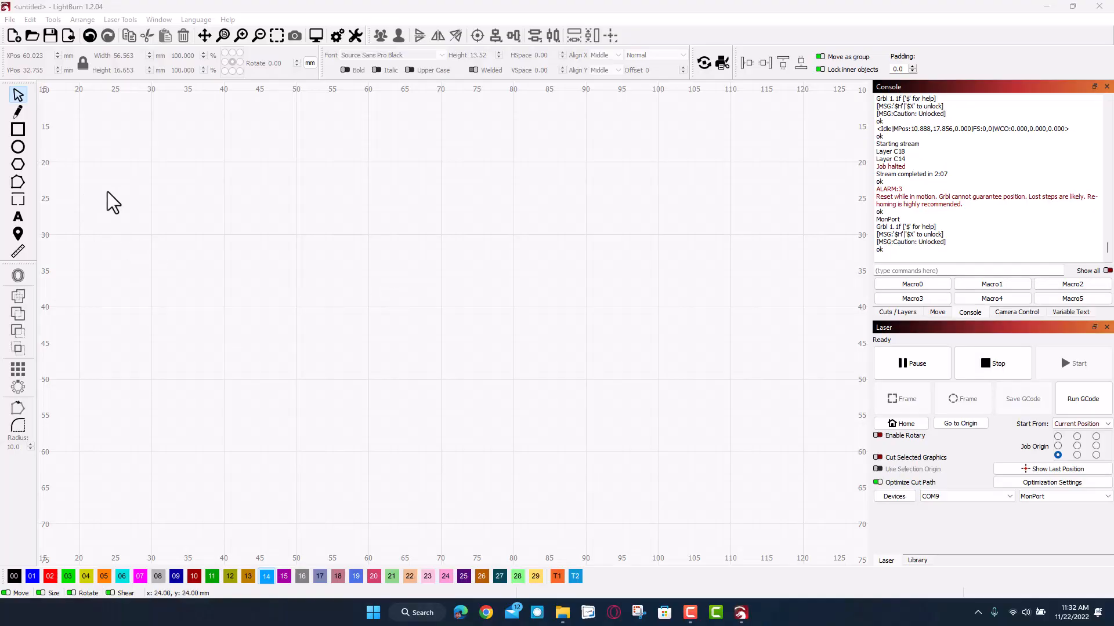
- Complete the text object so it reads 'HLModTech' by adding 'odTech'
scroll(down, 3)
text(HLMO)
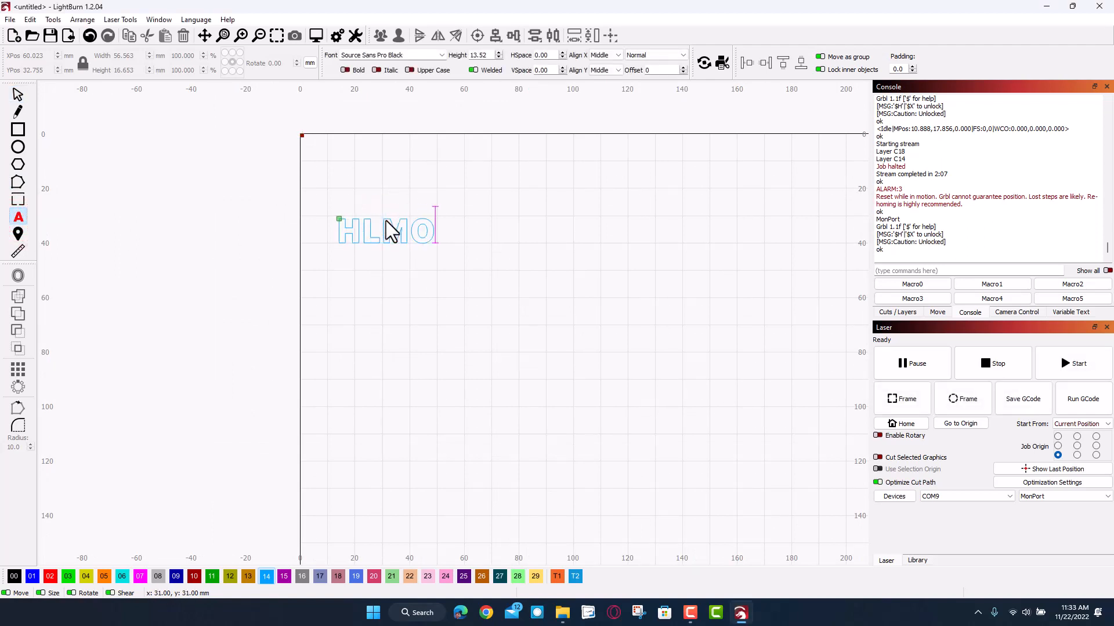
text(odT)
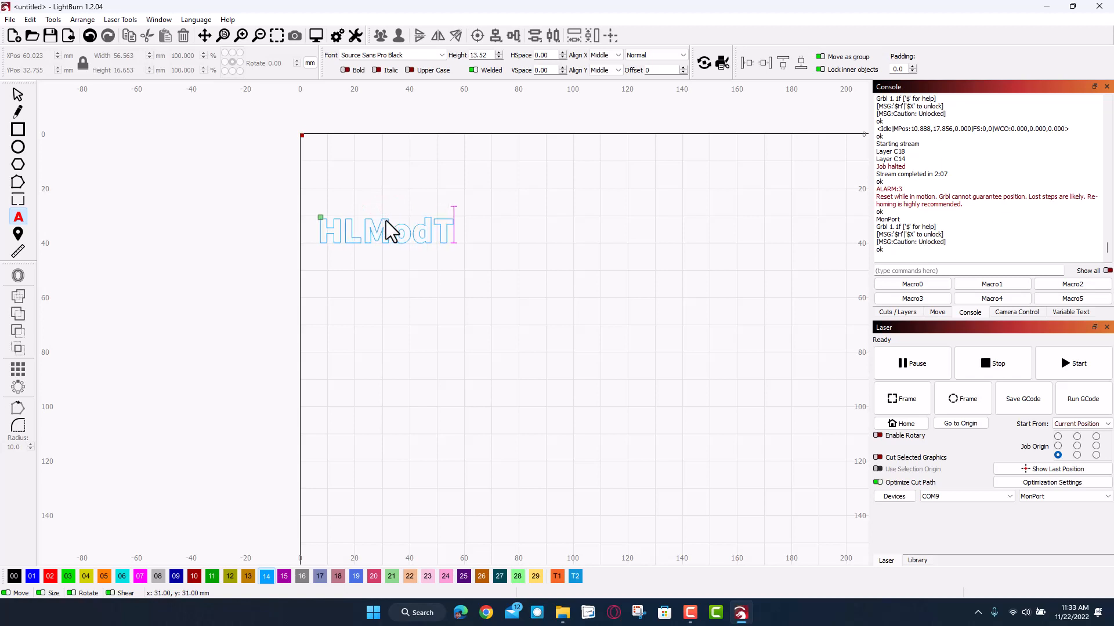
text(ech)
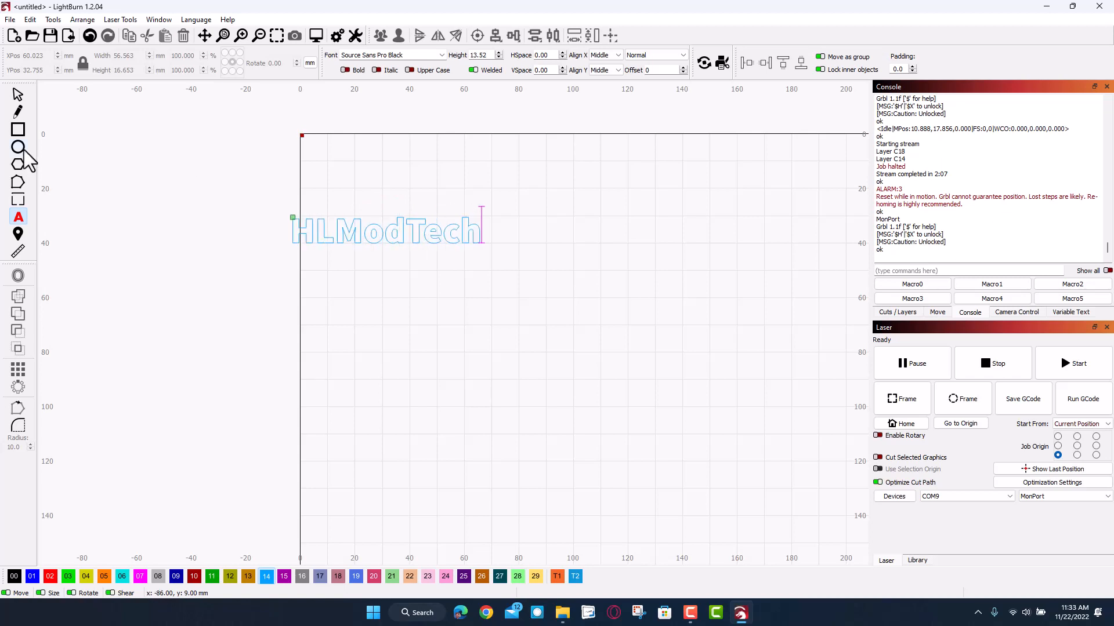
- Move the HLModTech text to the right and set its font to Roboto Slab Black
click(385, 230)
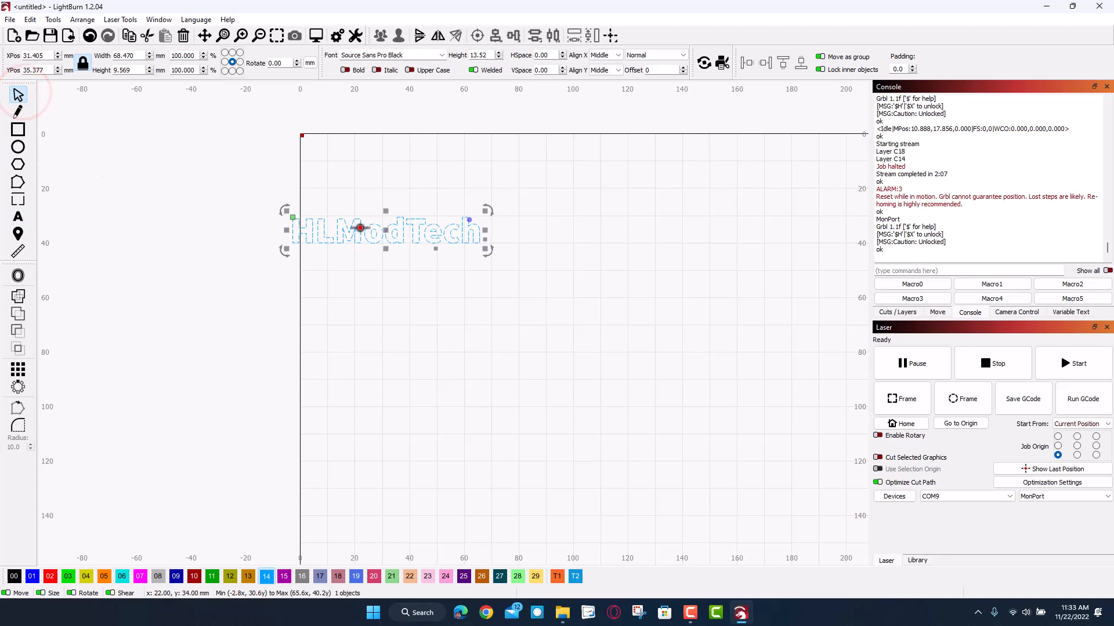
drag(359, 229, 516, 236)
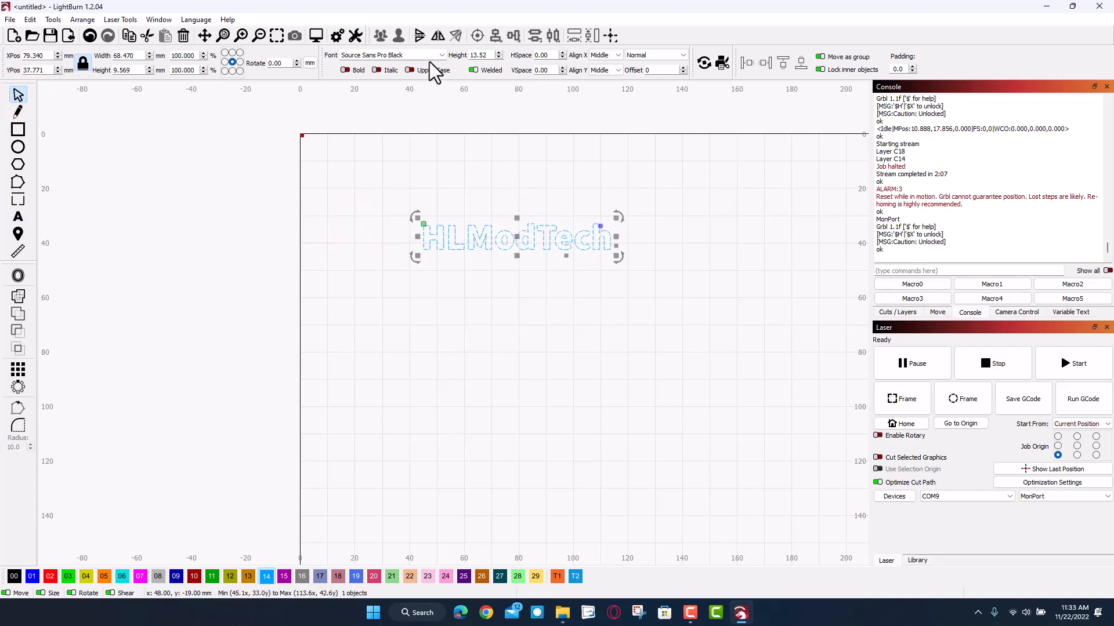
click(442, 54)
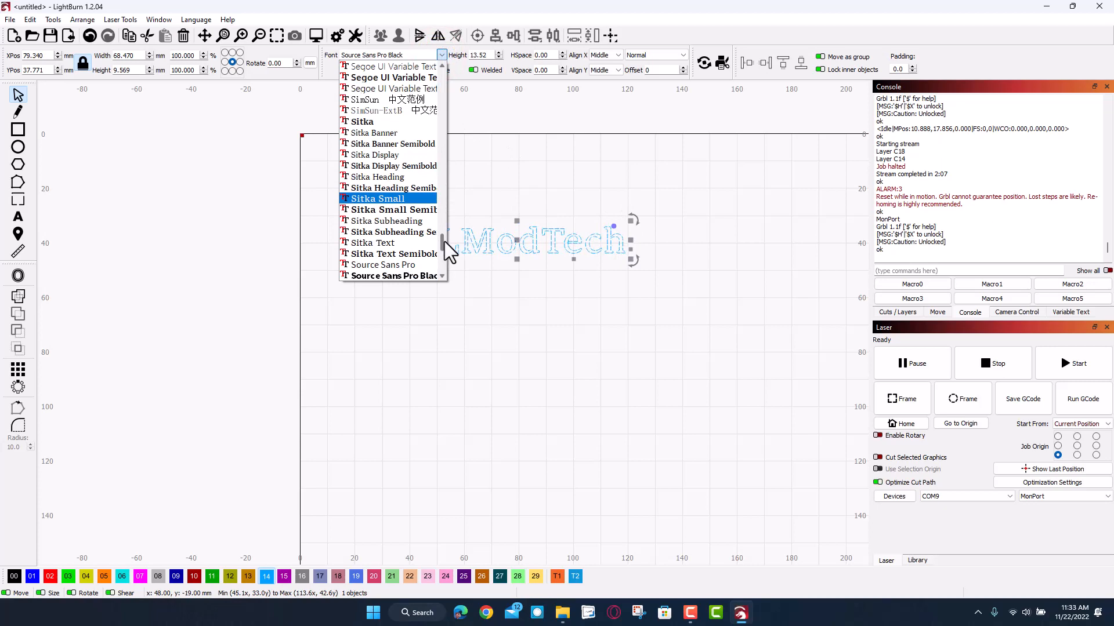
scroll(down, 3)
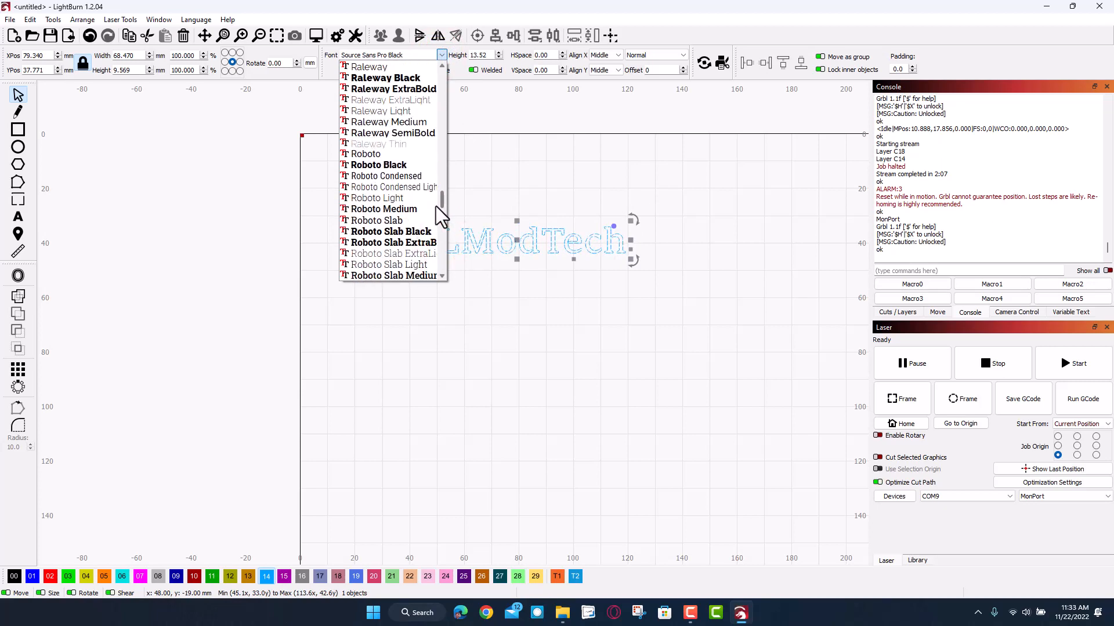
click(390, 231)
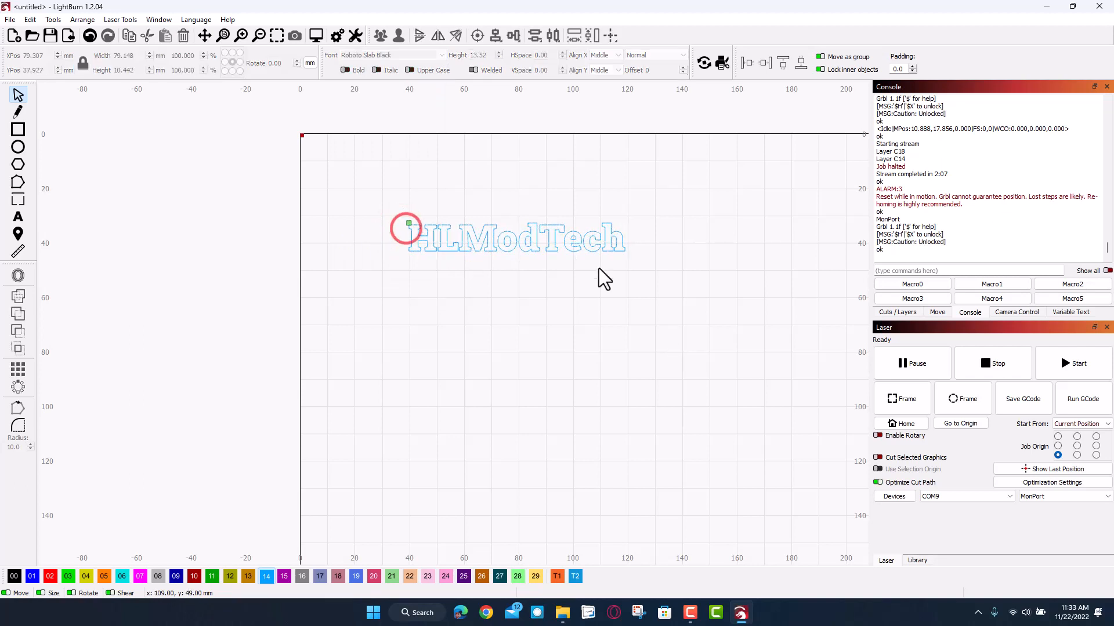
- Resize HLModTech narrower and taller using its side and top handles
click(511, 238)
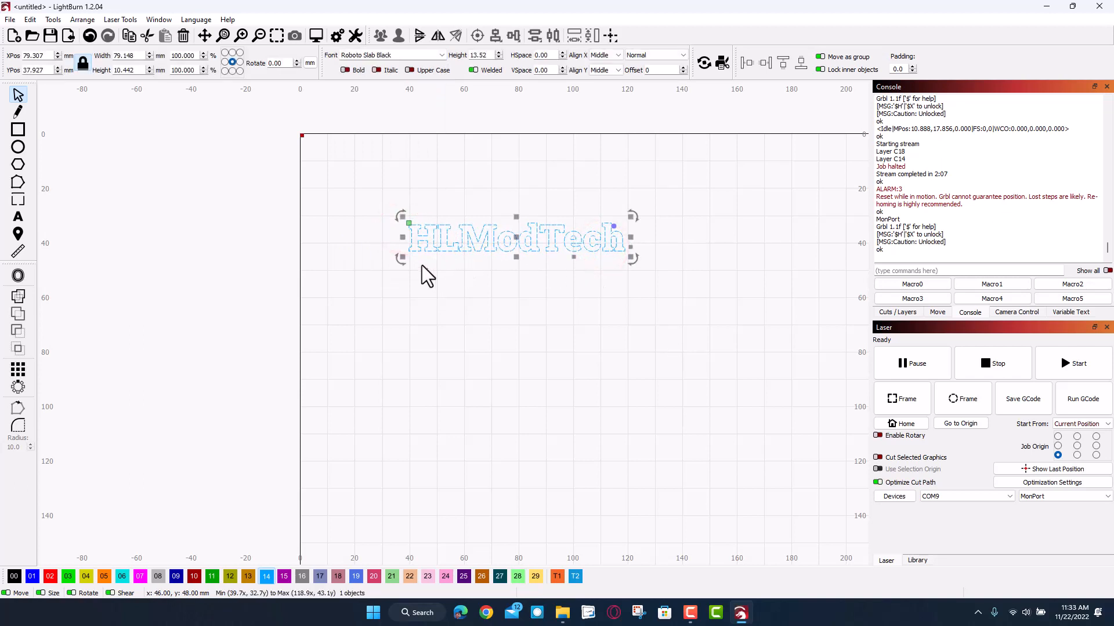
mouse_move(498, 277)
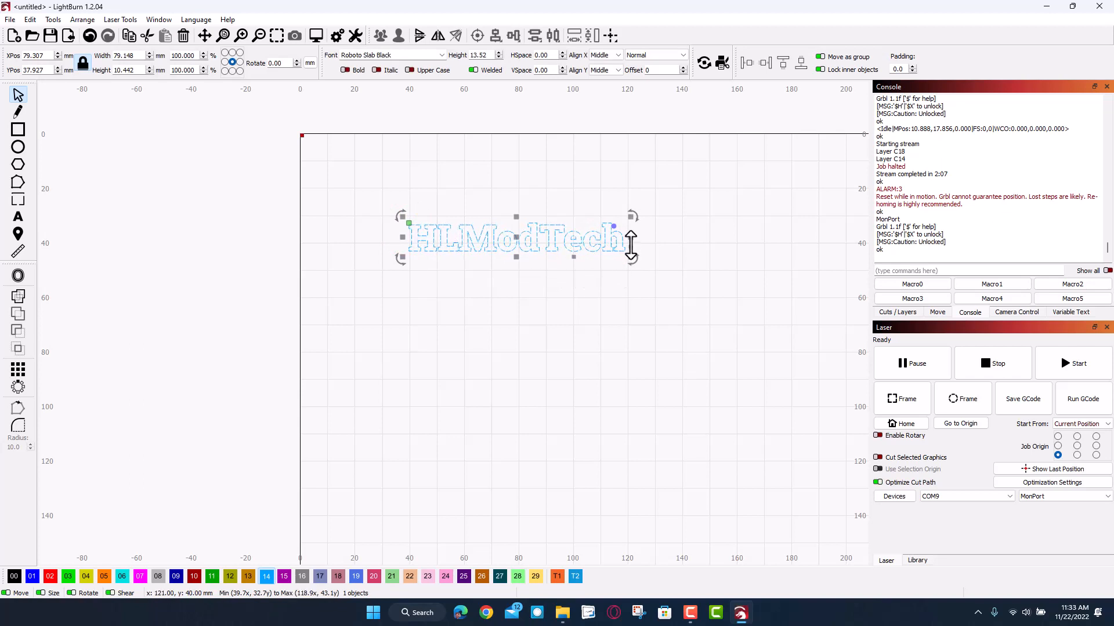
drag(613, 238, 587, 240)
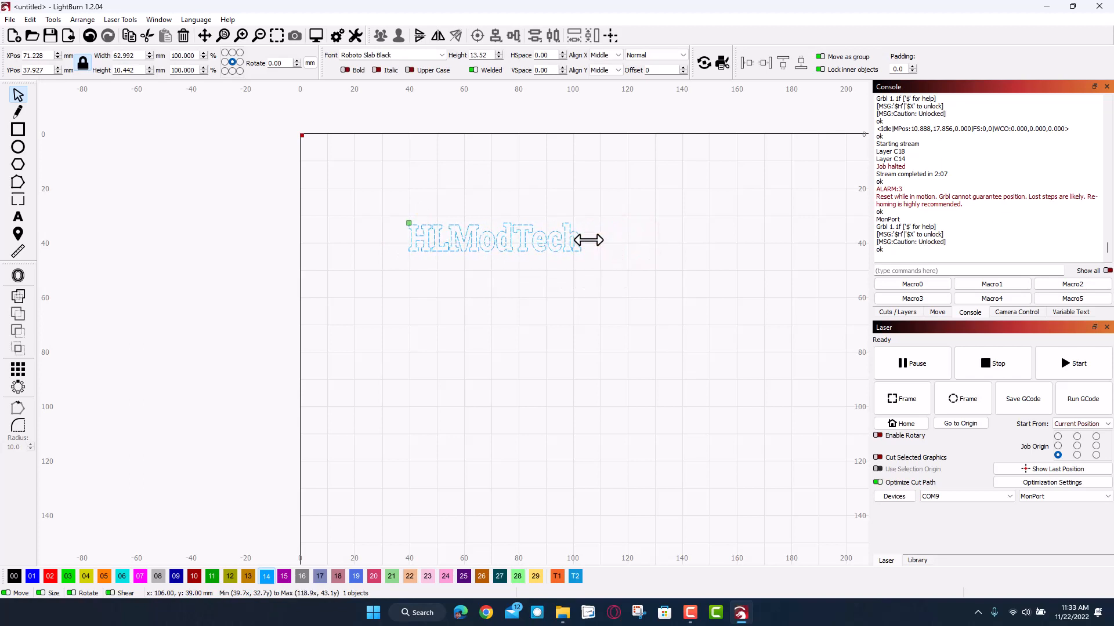
drag(495, 242, 496, 277)
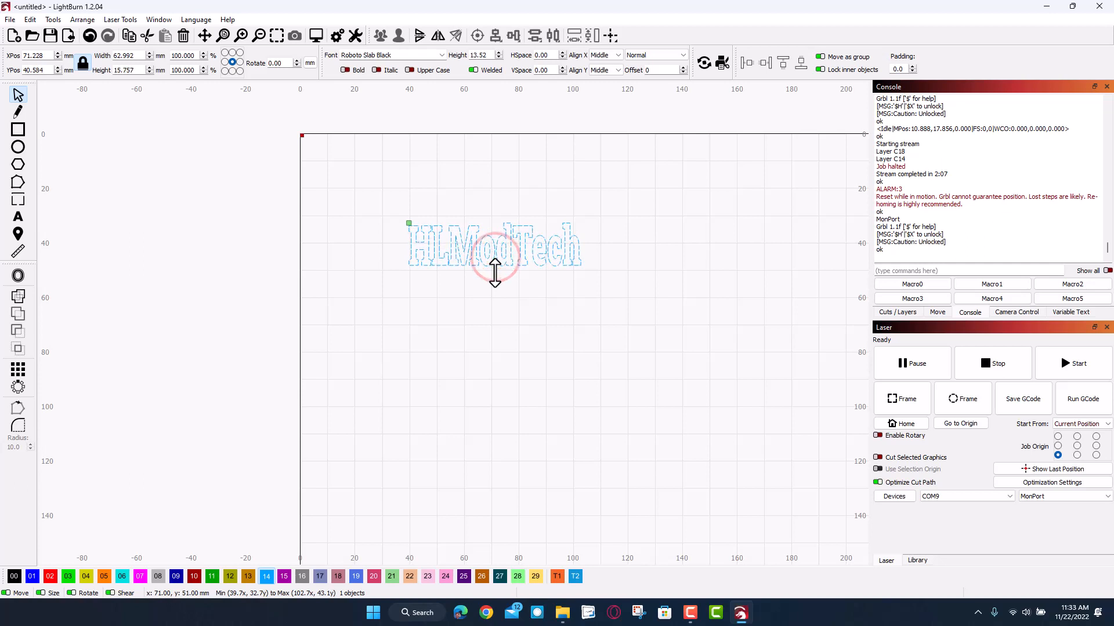
click(495, 245)
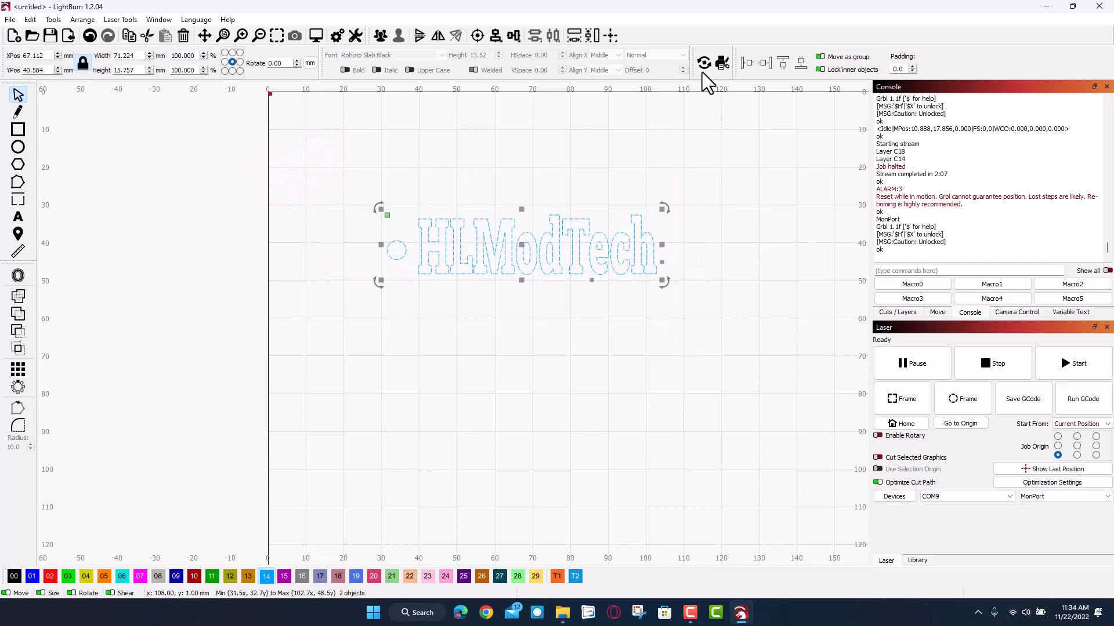
- Align the hole circle to the text's vertical center beside the H and select both
click(514, 36)
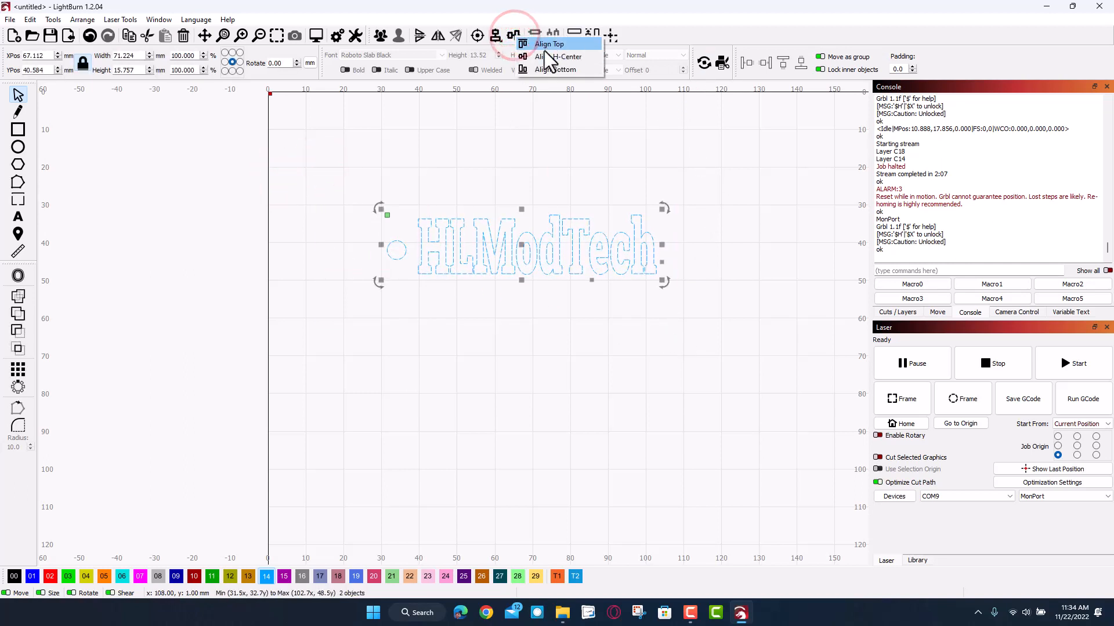
click(548, 43)
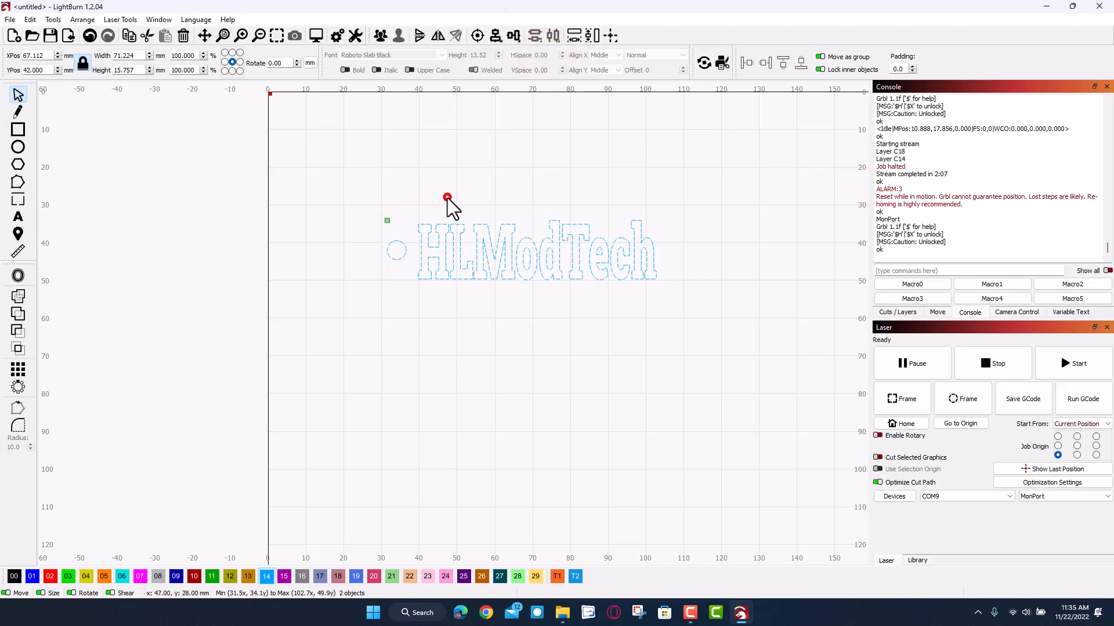
click(398, 251)
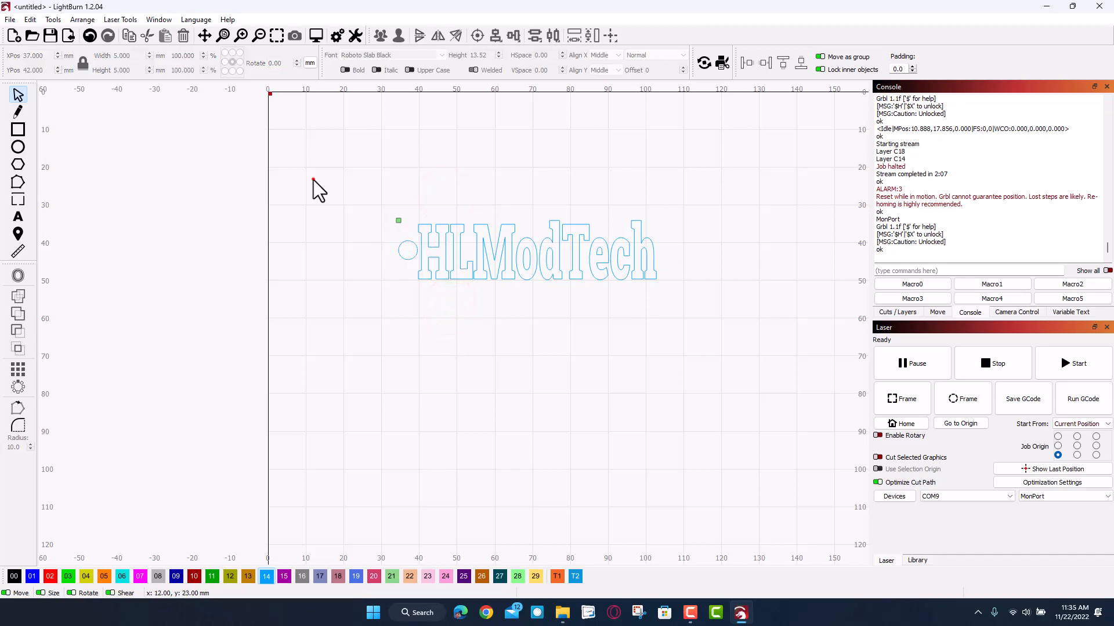
drag(314, 181, 686, 323)
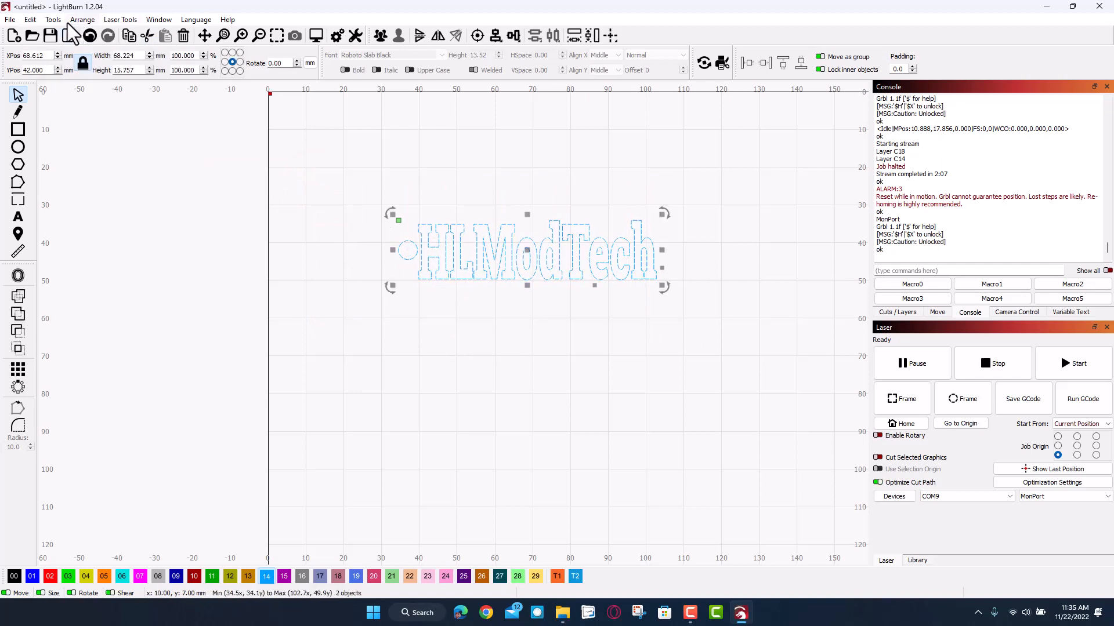
- Add a 3 mm outward rounded offset outline around the circle and text
click(52, 20)
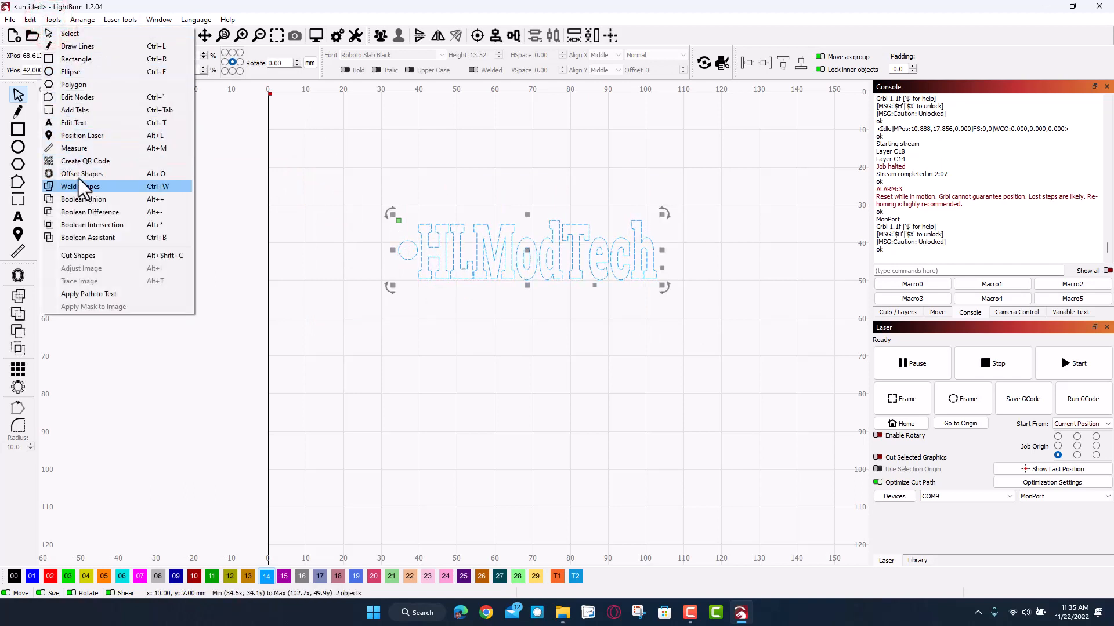
click(81, 173)
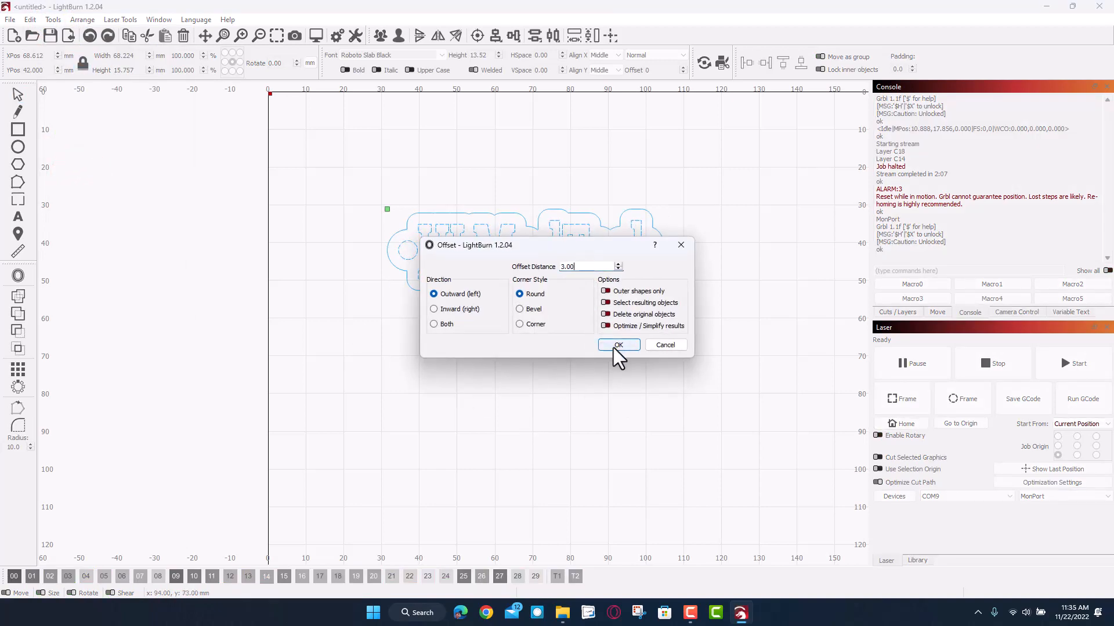
click(617, 345)
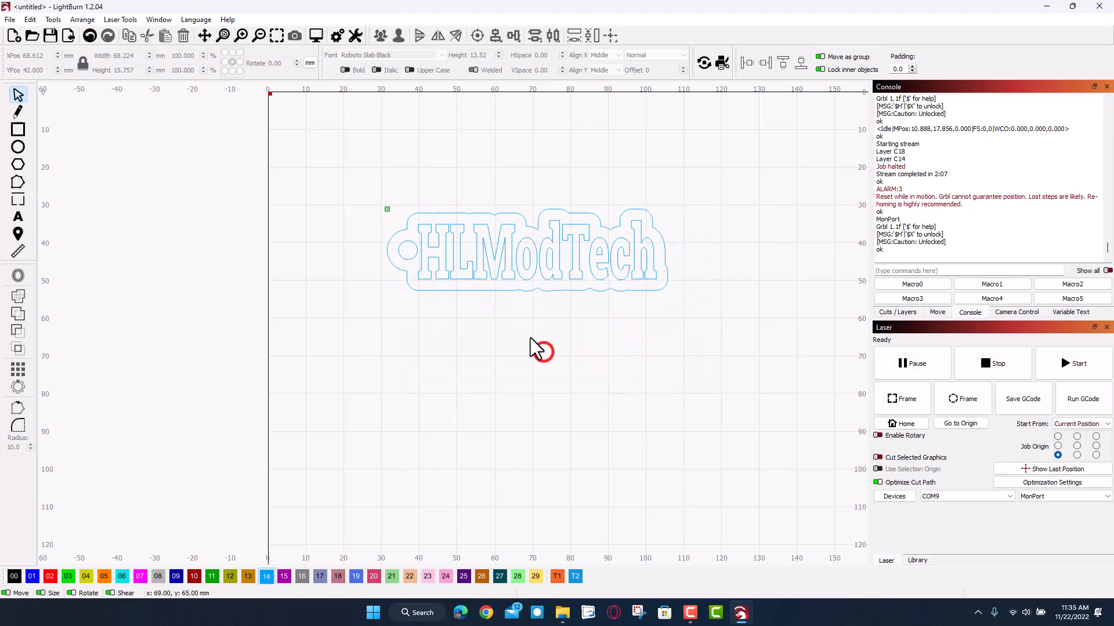
mouse_move(524, 331)
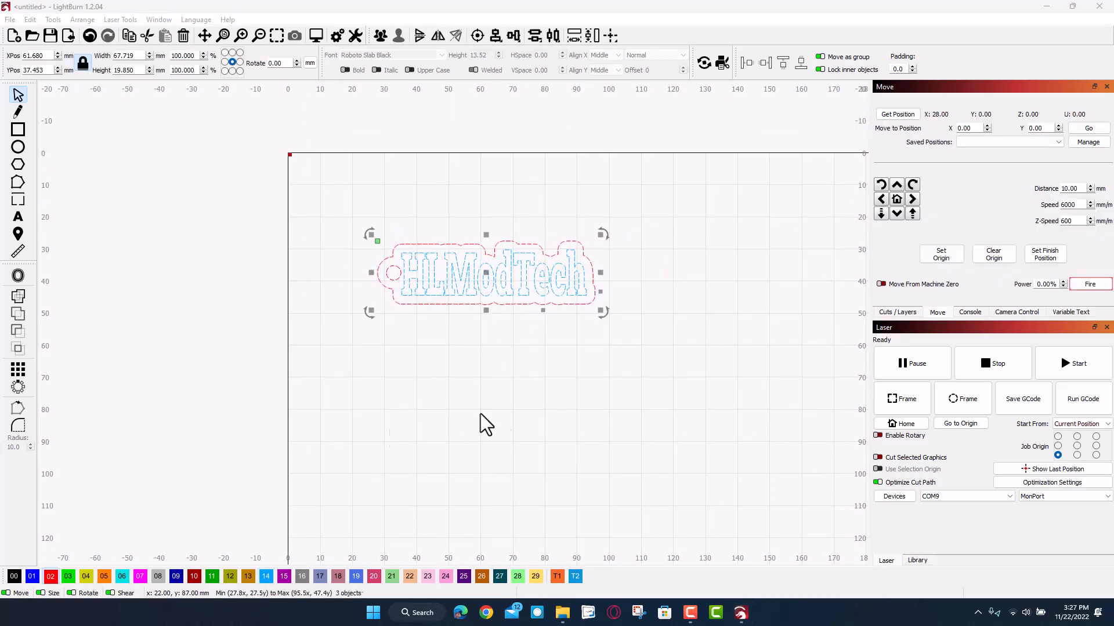
- Put the offset outline on red Line layer 02, leaving text and circle on blue Fill layer 14
click(896, 312)
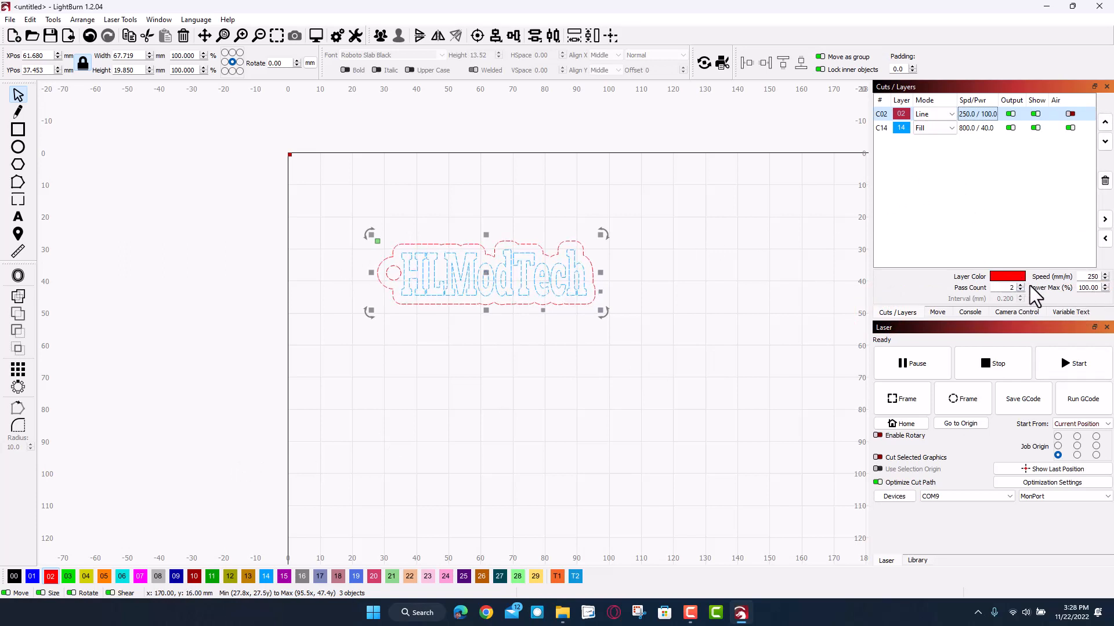
mouse_move(1019, 291)
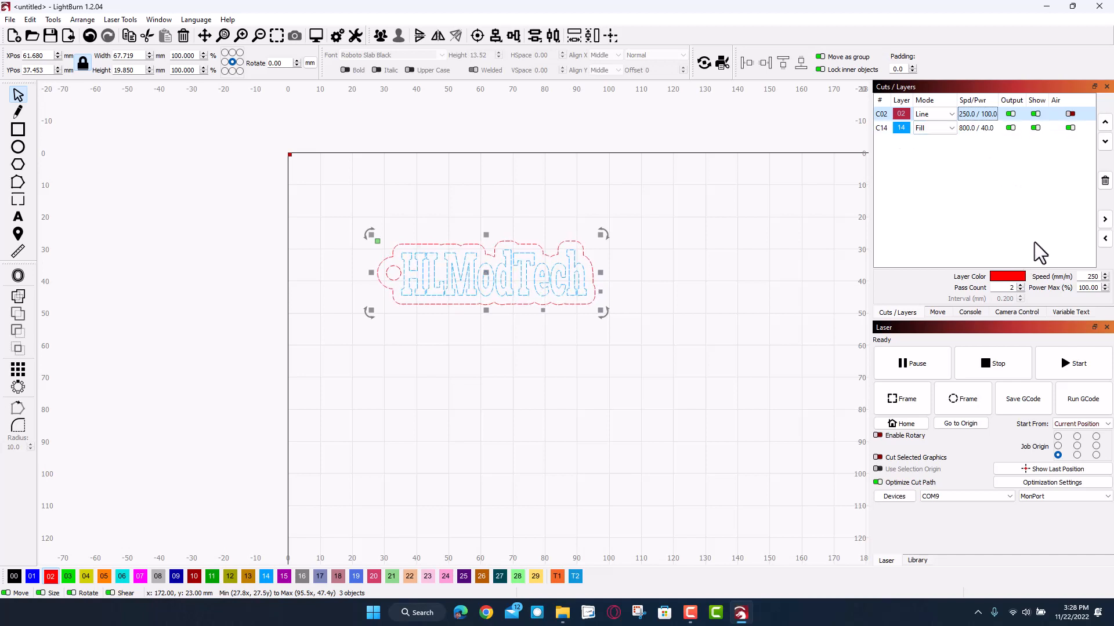
mouse_move(1047, 248)
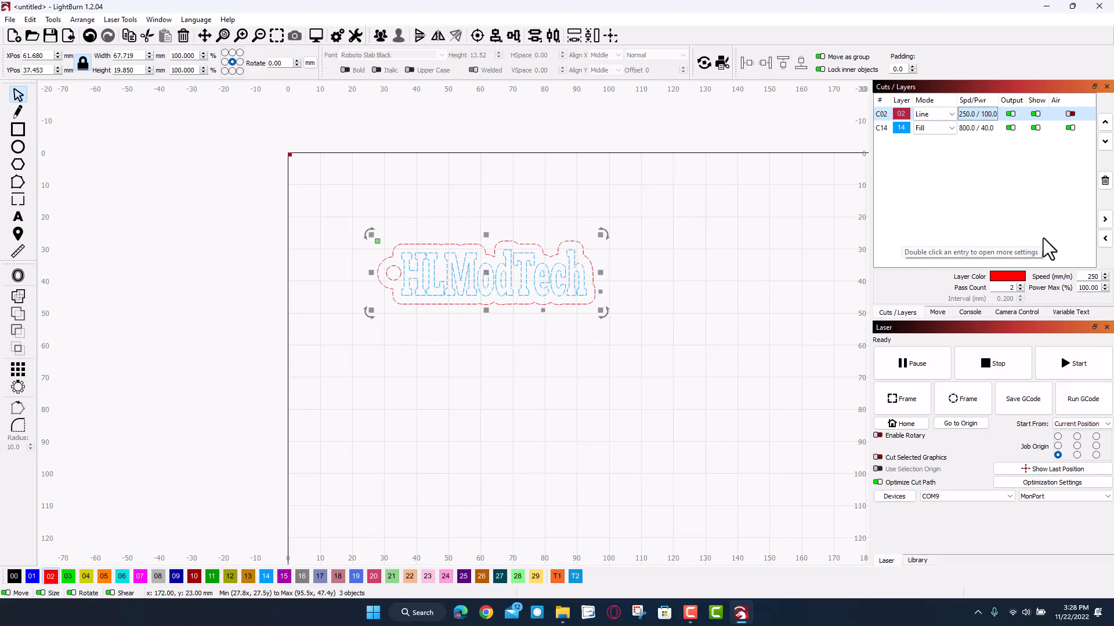